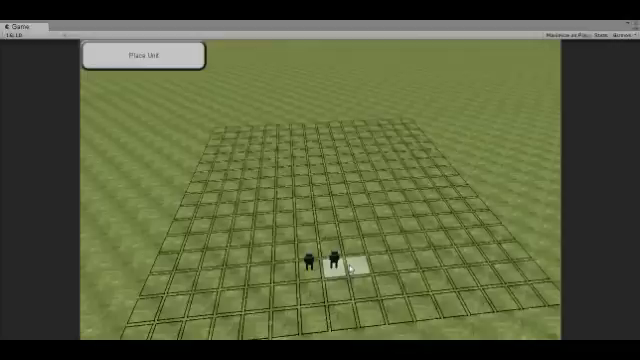
# - Place two more soldiers on empty tiles beside the existing pair, making a row of three
pyautogui.click(146, 56)
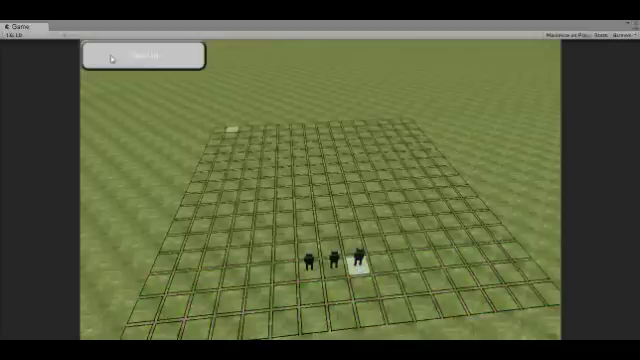
pyautogui.click(144, 56)
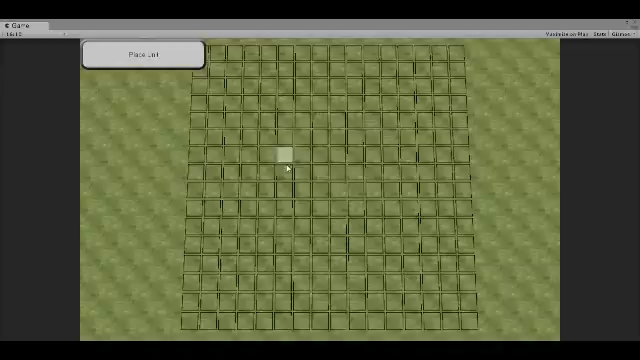
pyautogui.moveTo(340, 76)
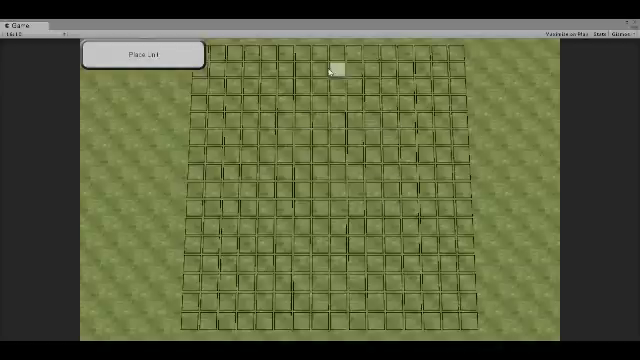
pyautogui.moveTo(408, 92)
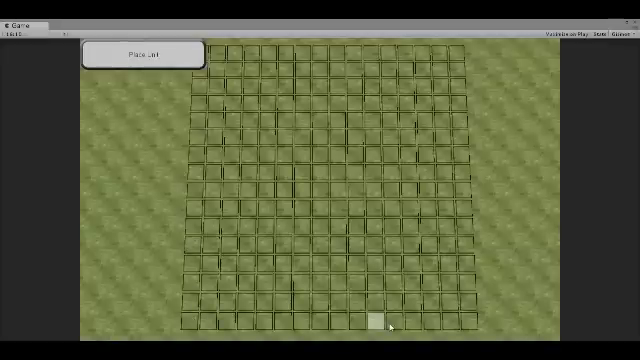
pyautogui.moveTo(264, 156)
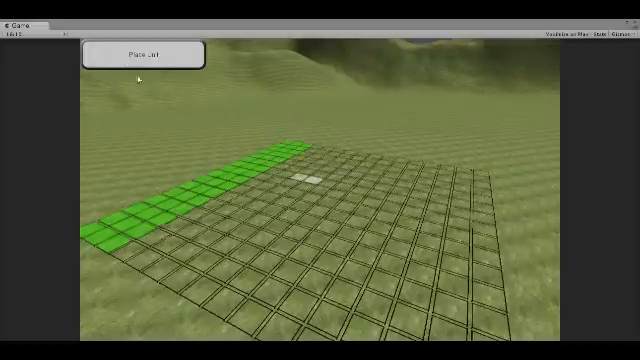
# - Drop four soldiers onto tiles in the green deployment strip to form a row
pyautogui.click(144, 56)
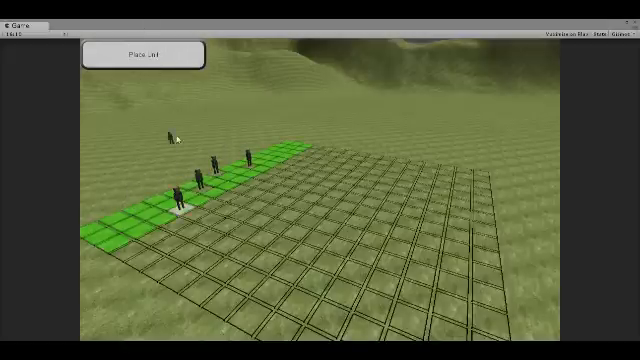
pyautogui.click(138, 56)
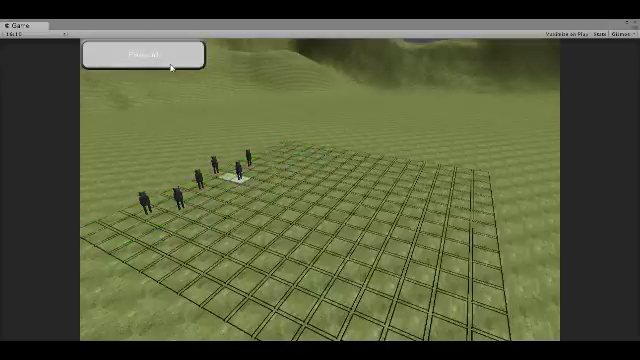
pyautogui.click(142, 52)
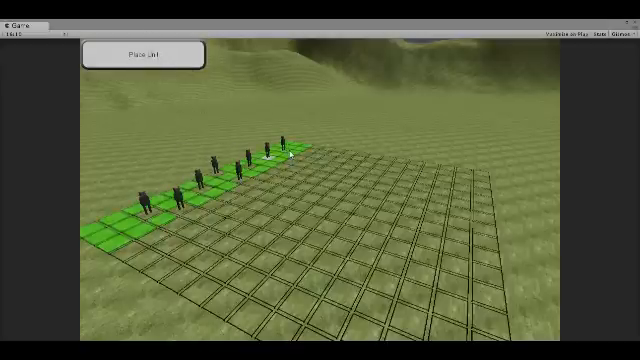
pyautogui.click(140, 54)
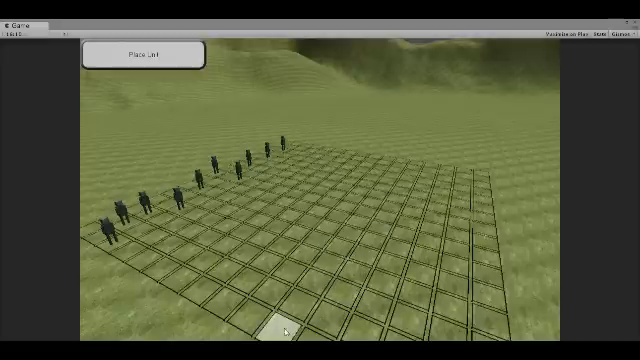
pyautogui.moveTo(412, 160)
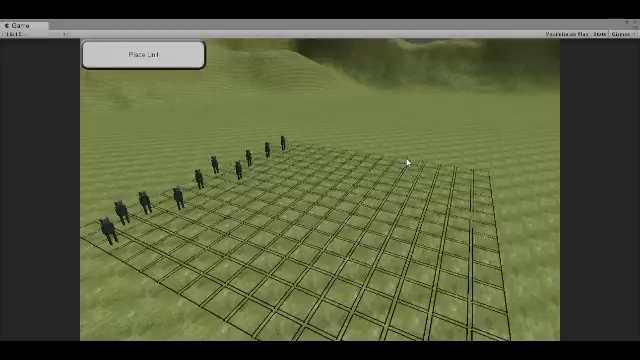
pyautogui.moveTo(278, 326)
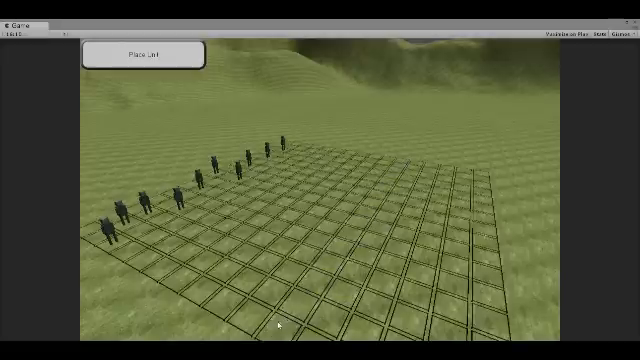
pyautogui.moveTo(408, 168)
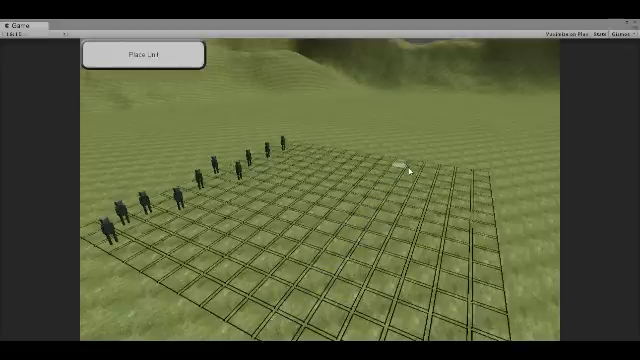